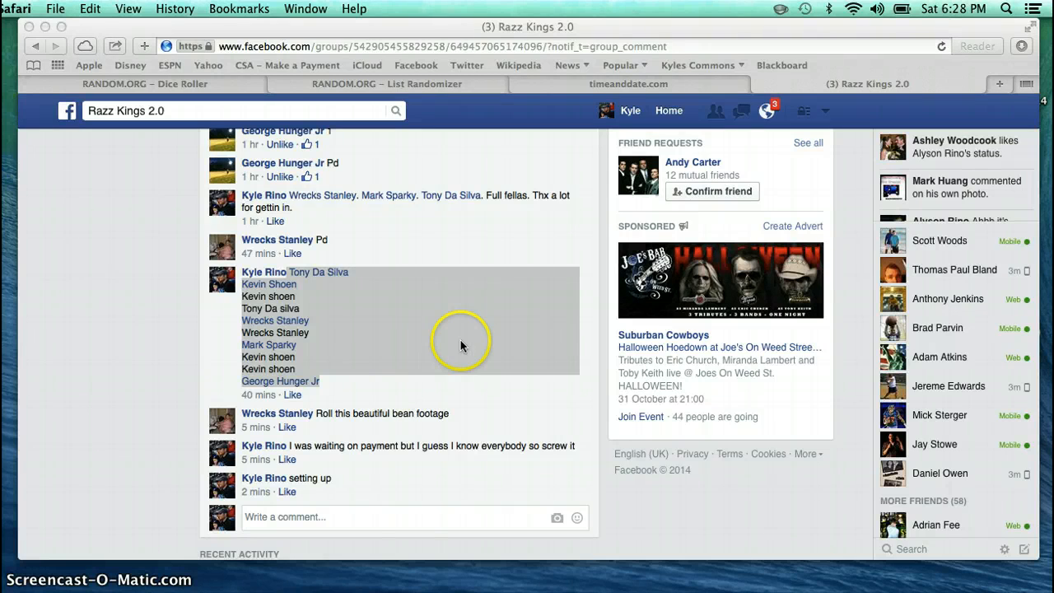
Post a comment reading "live" at the bottom of the Facebook group thread
{"action": "left_click", "coordinate": [354, 520]}
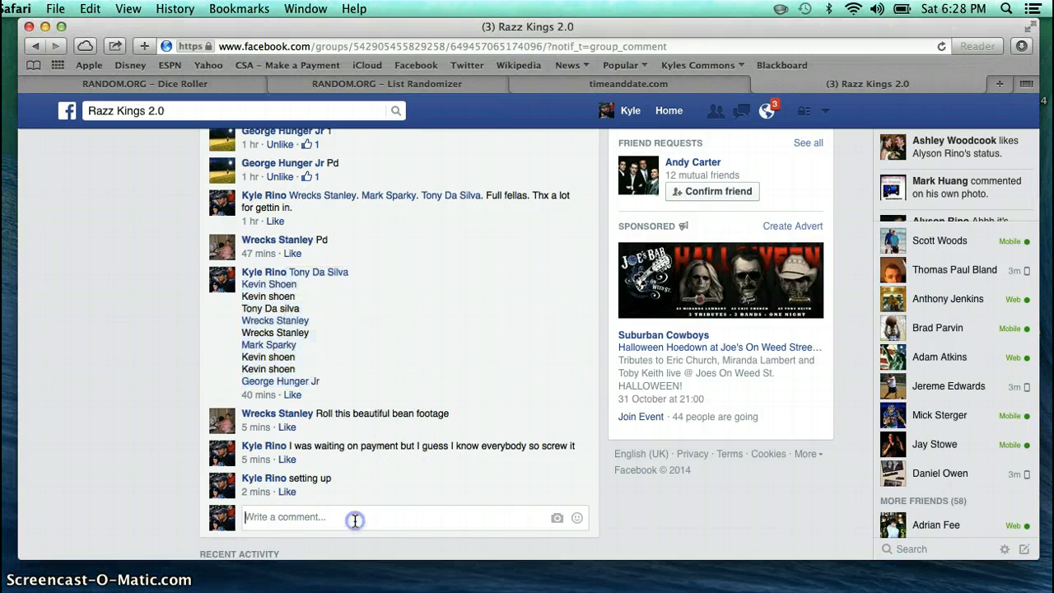
{"action": "type", "text": "live"}
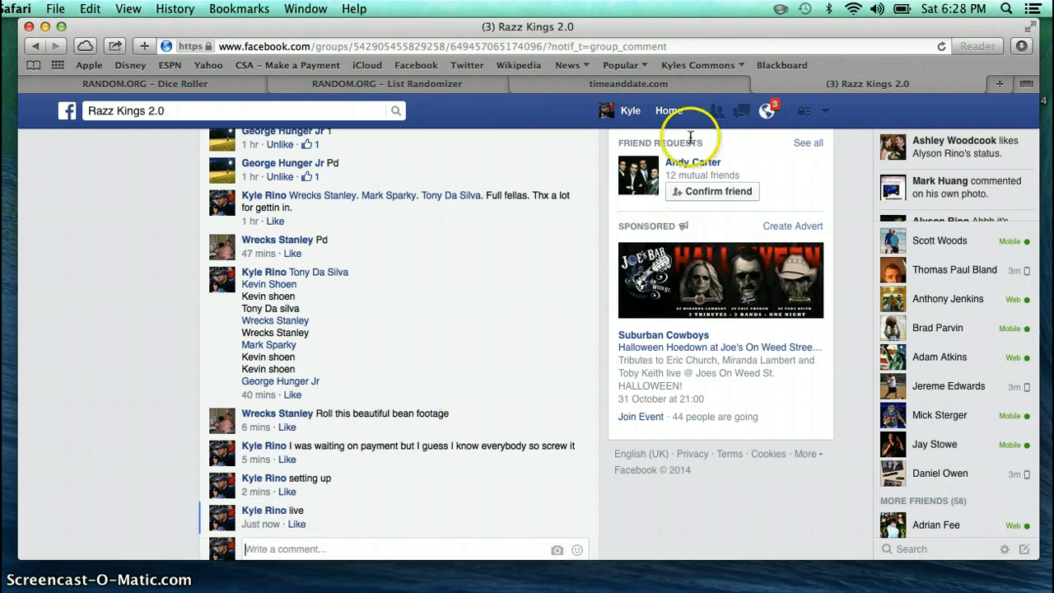
{"action": "left_click", "coordinate": [145, 82]}
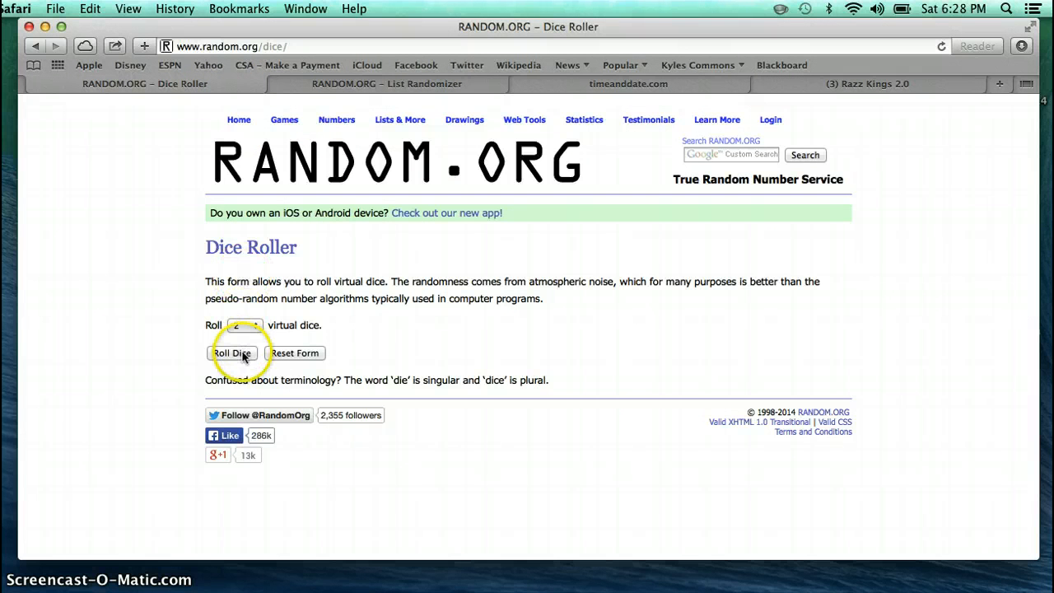
Roll the two virtual dice, then move to the List Randomizer page
{"action": "left_click", "coordinate": [232, 353]}
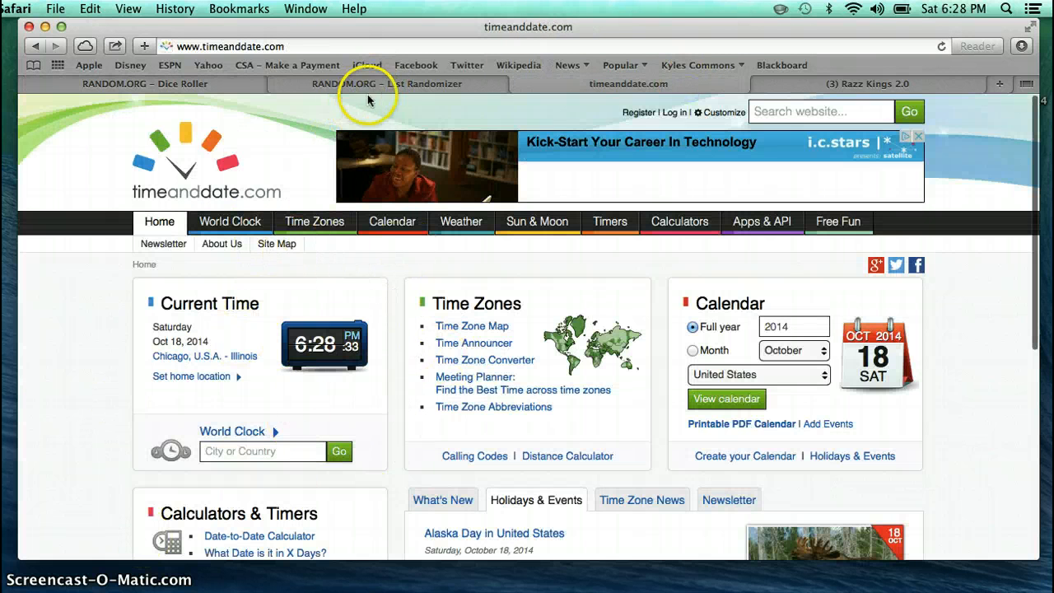
{"action": "left_click", "coordinate": [387, 83]}
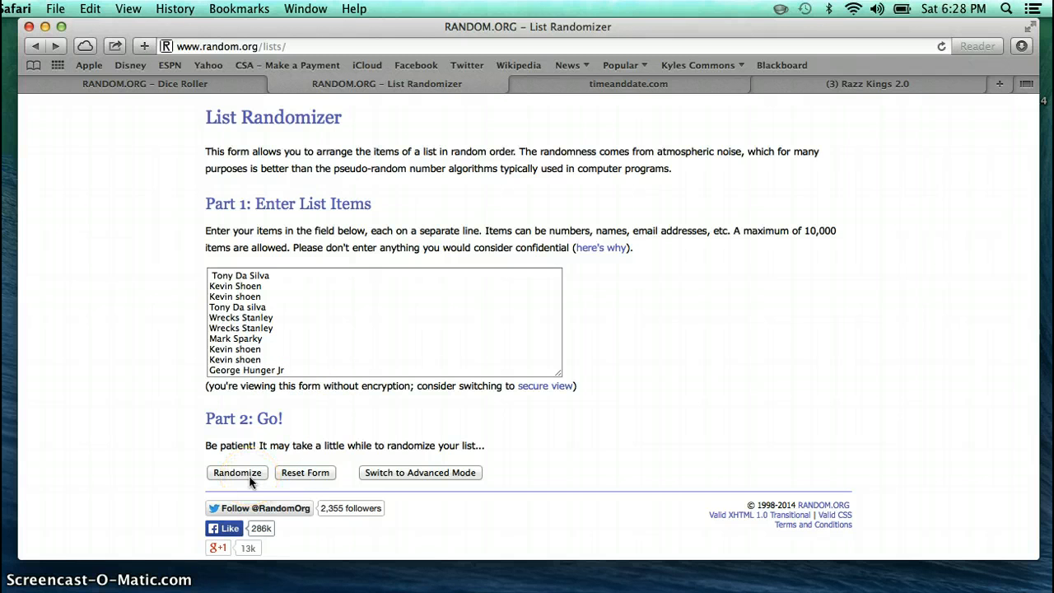
Shuffle the ten-name list repeatedly until it has been randomized 7 times
{"action": "left_click", "coordinate": [237, 471]}
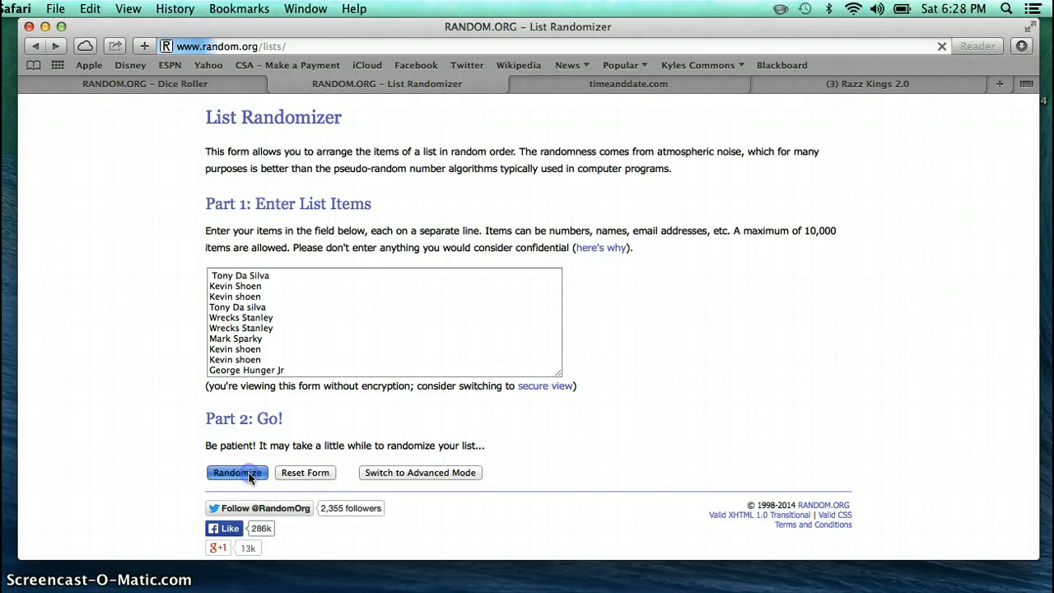
{"action": "left_click", "coordinate": [237, 471]}
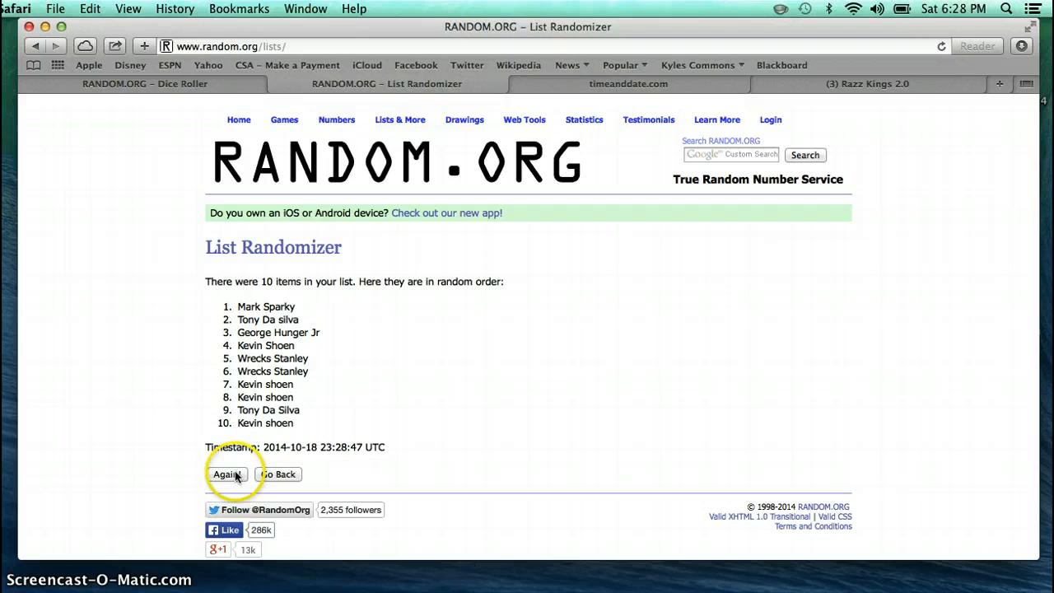
{"action": "left_click", "coordinate": [227, 474]}
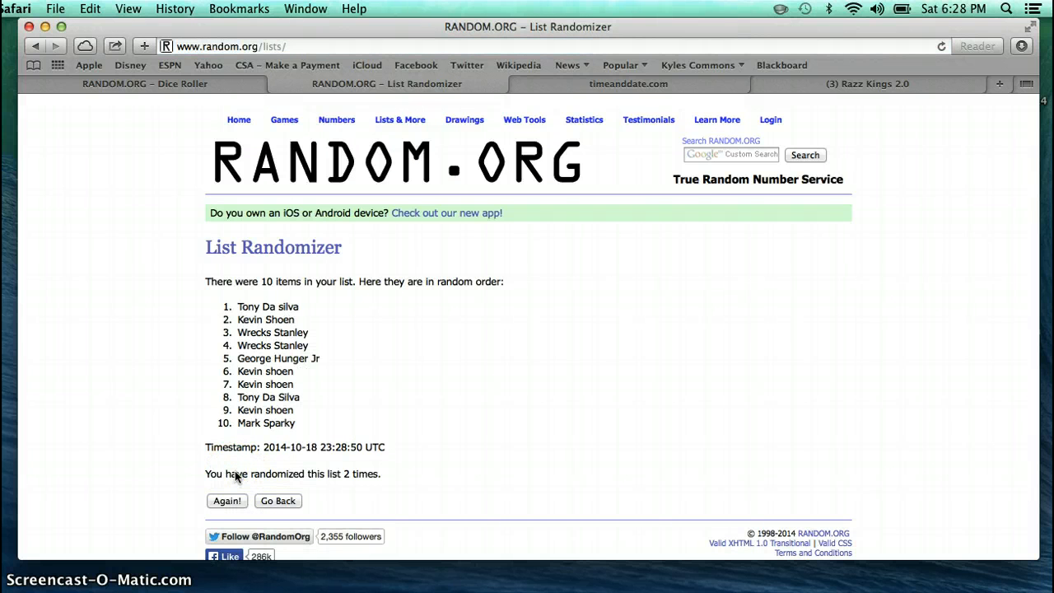
{"action": "left_click", "coordinate": [227, 501]}
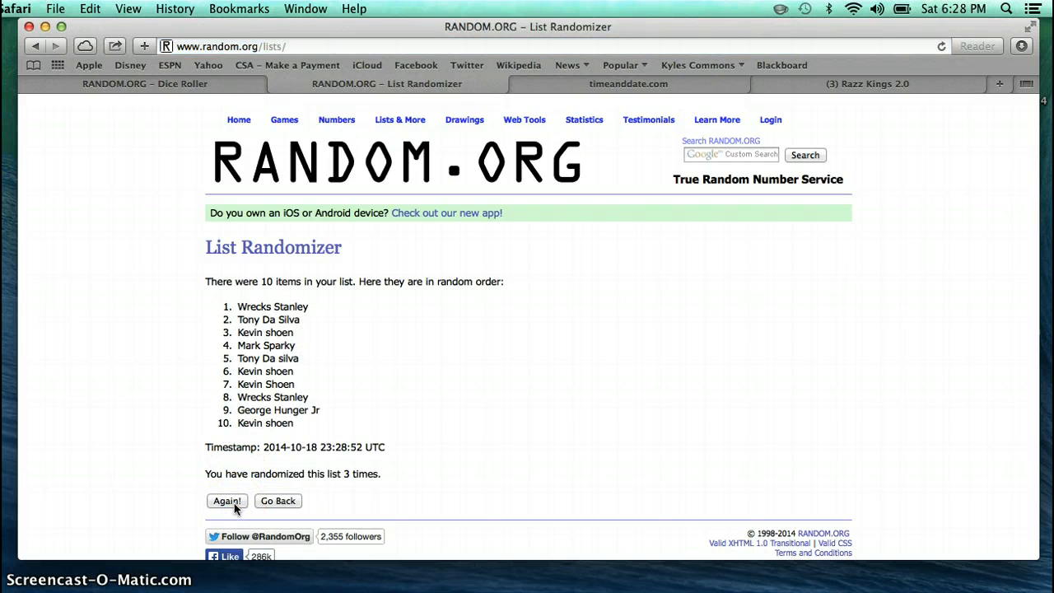
{"action": "left_click", "coordinate": [228, 500]}
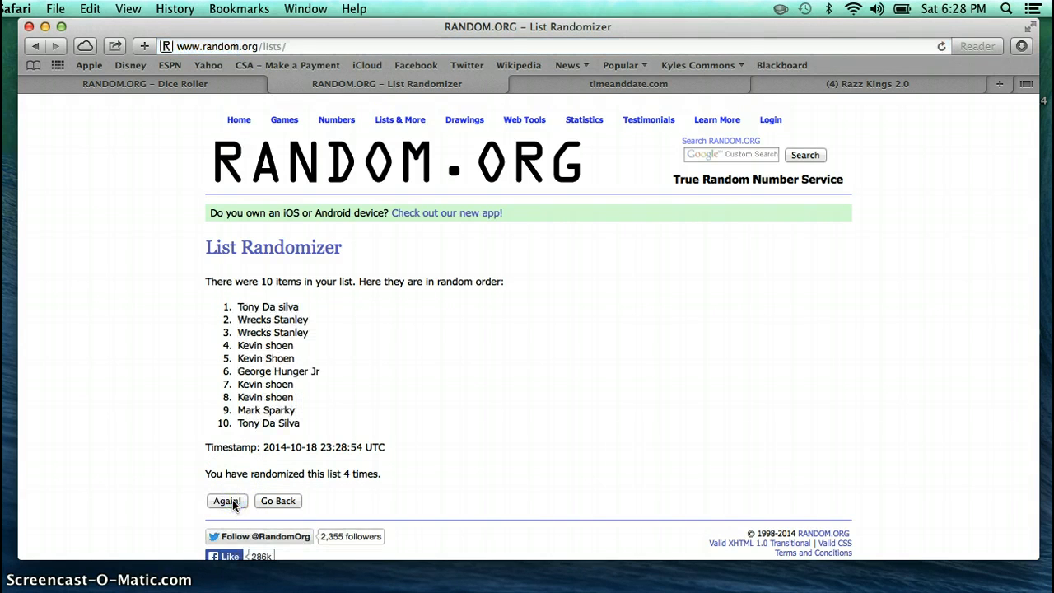
{"action": "left_click", "coordinate": [227, 501]}
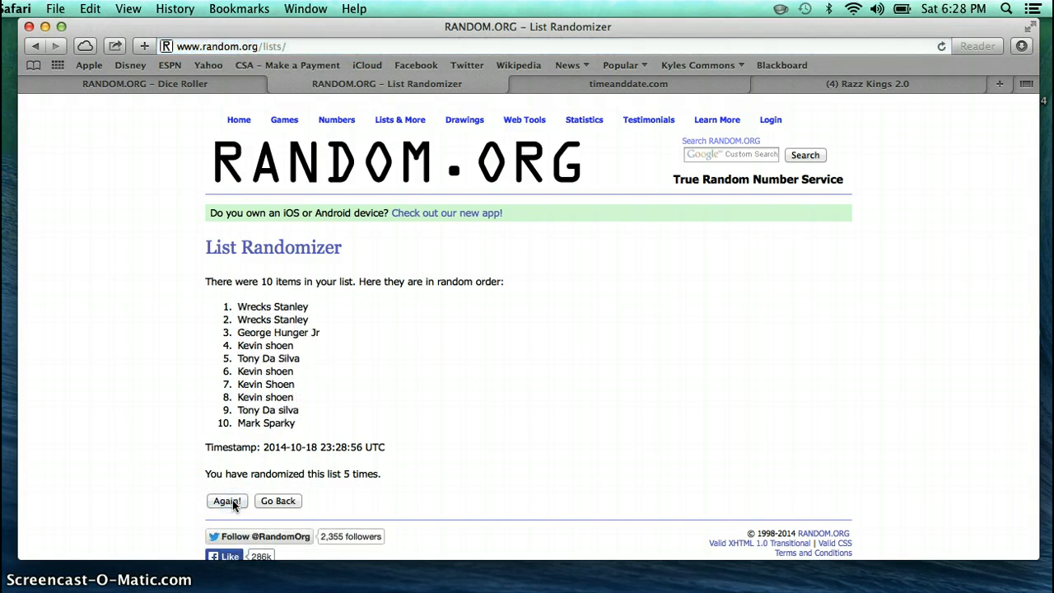
{"action": "left_click", "coordinate": [227, 501]}
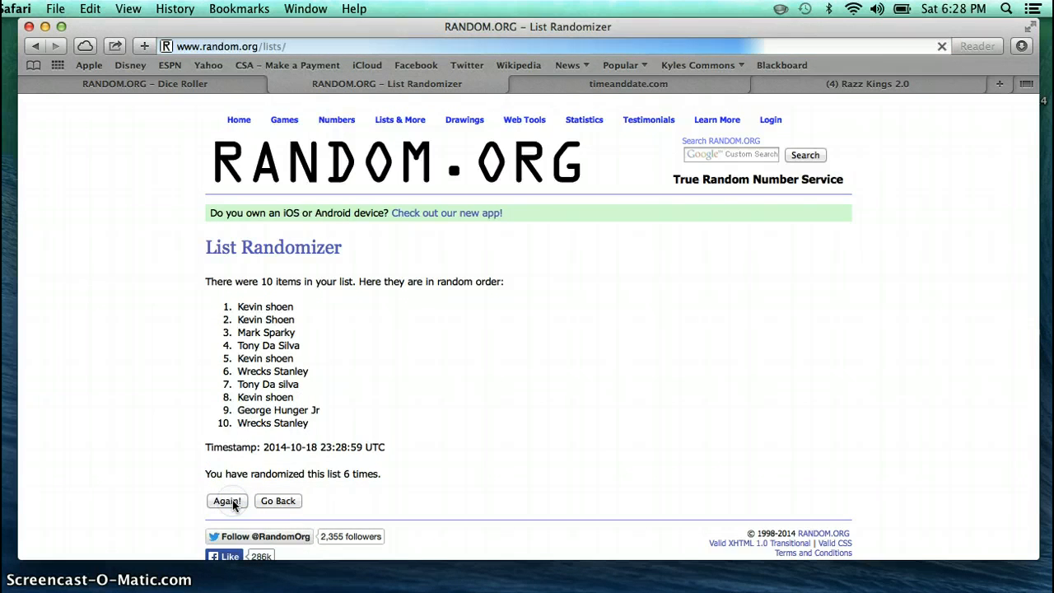
{"action": "left_click", "coordinate": [228, 500]}
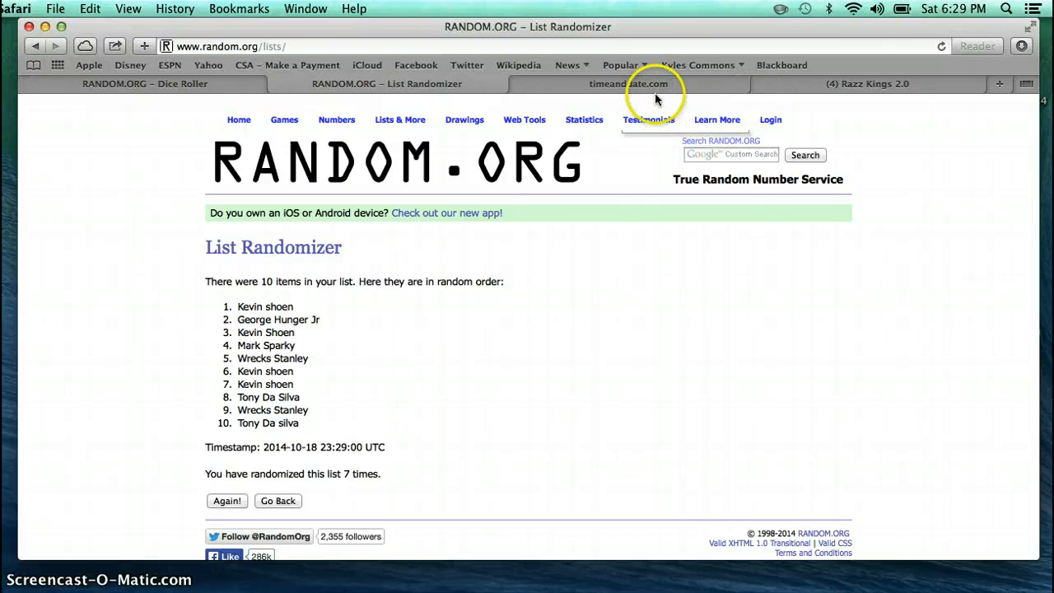
Check the timeanddate.com clock, the dice result and the group thread, returning to the randomizer results
{"action": "left_click", "coordinate": [629, 82]}
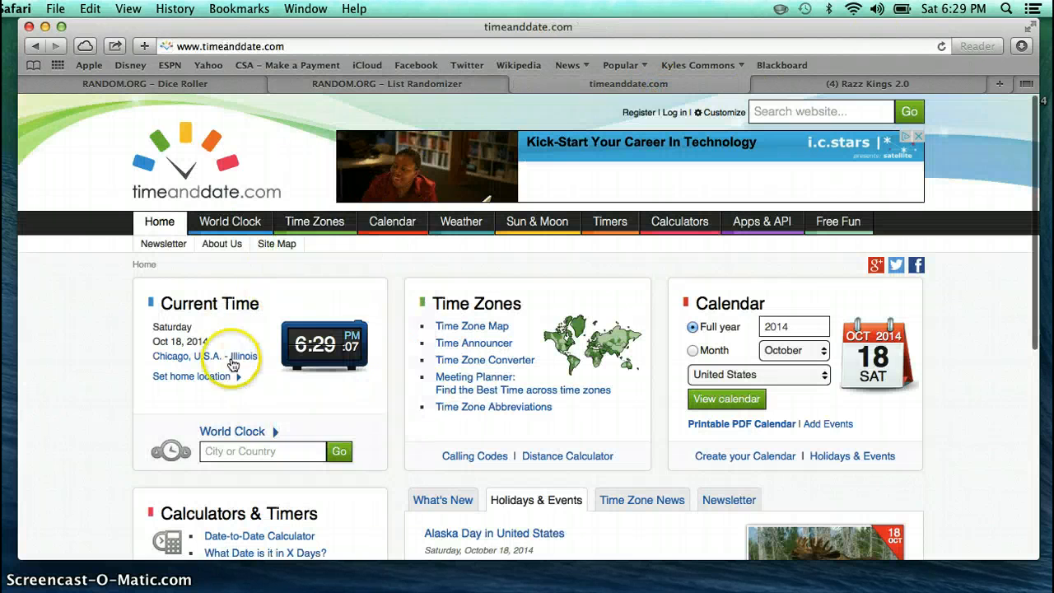
{"action": "left_click", "coordinate": [145, 82]}
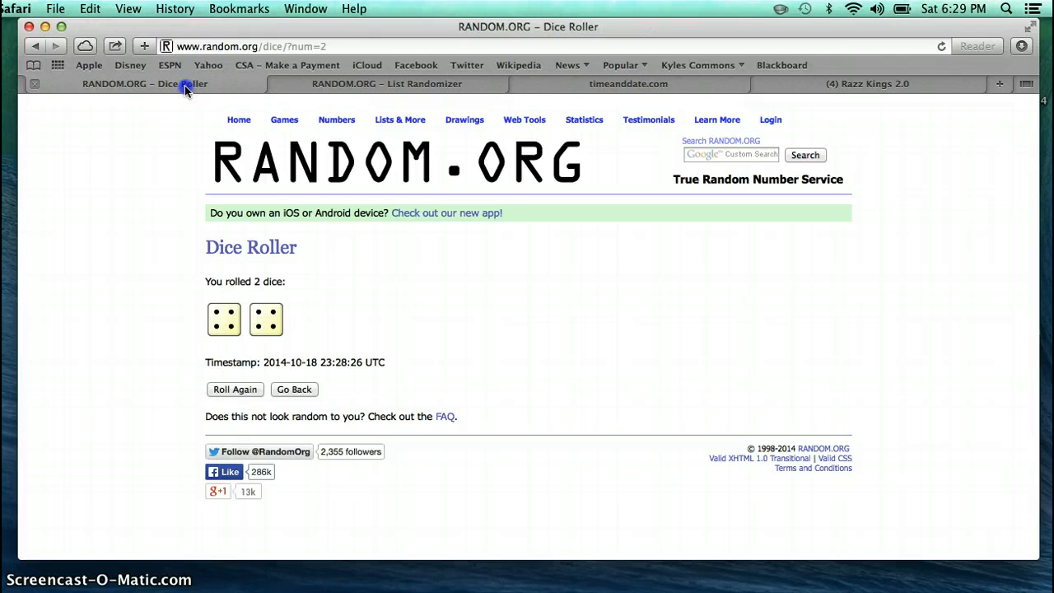
{"action": "mouse_move", "coordinate": [868, 45]}
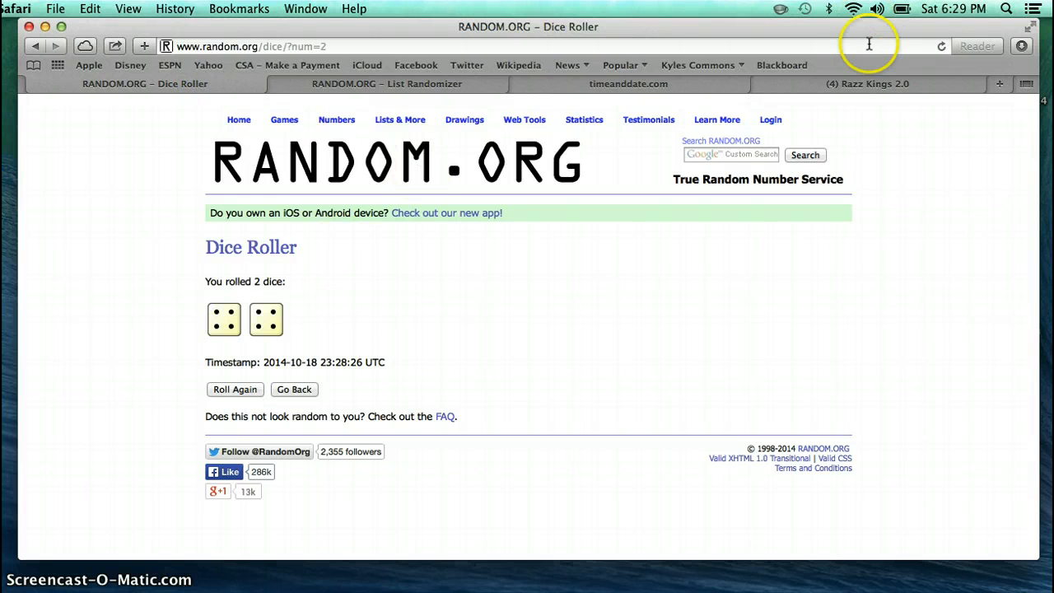
{"action": "left_click", "coordinate": [867, 83]}
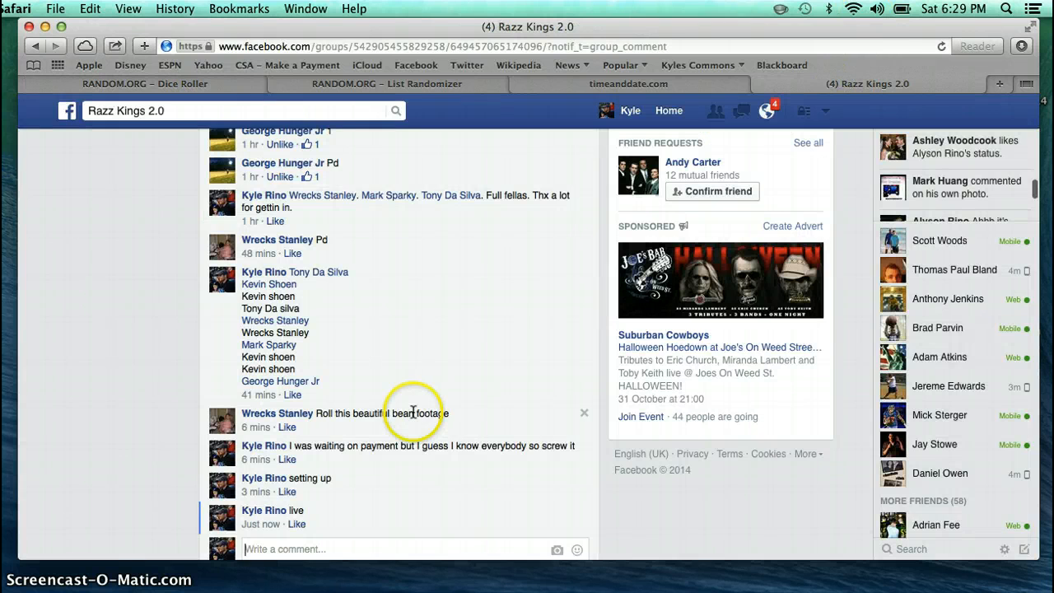
{"action": "left_click", "coordinate": [387, 83]}
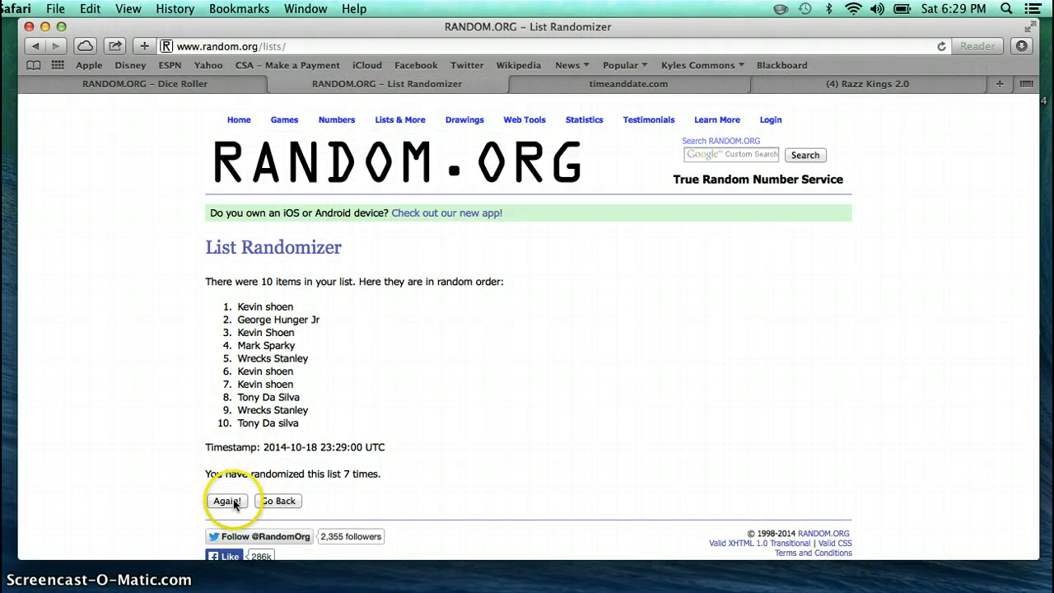
Shuffle the list an eighth time to show the final order with the winner first
{"action": "left_click", "coordinate": [227, 501]}
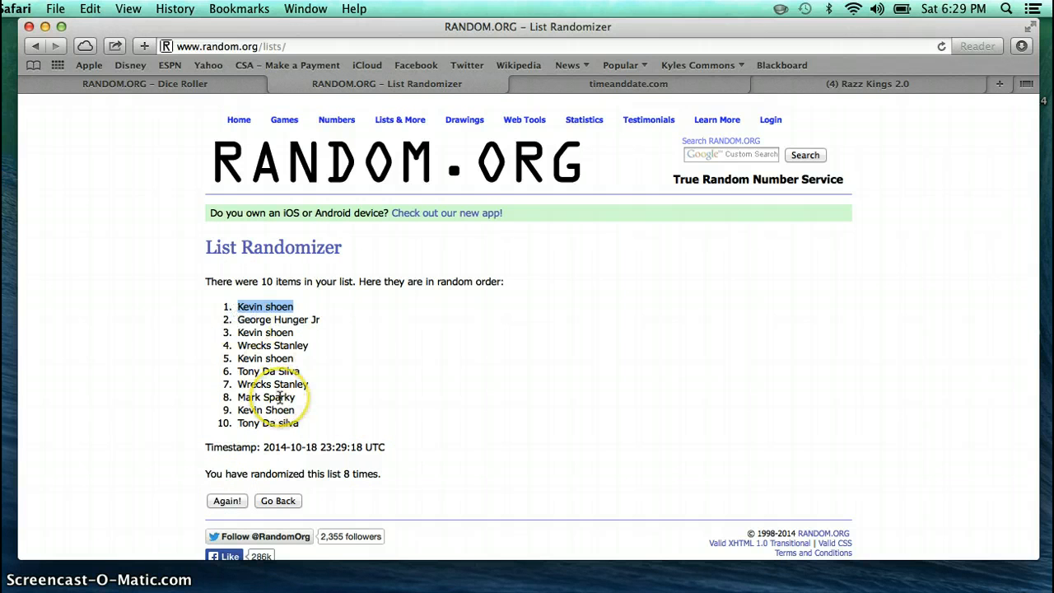
{"action": "mouse_move", "coordinate": [342, 510]}
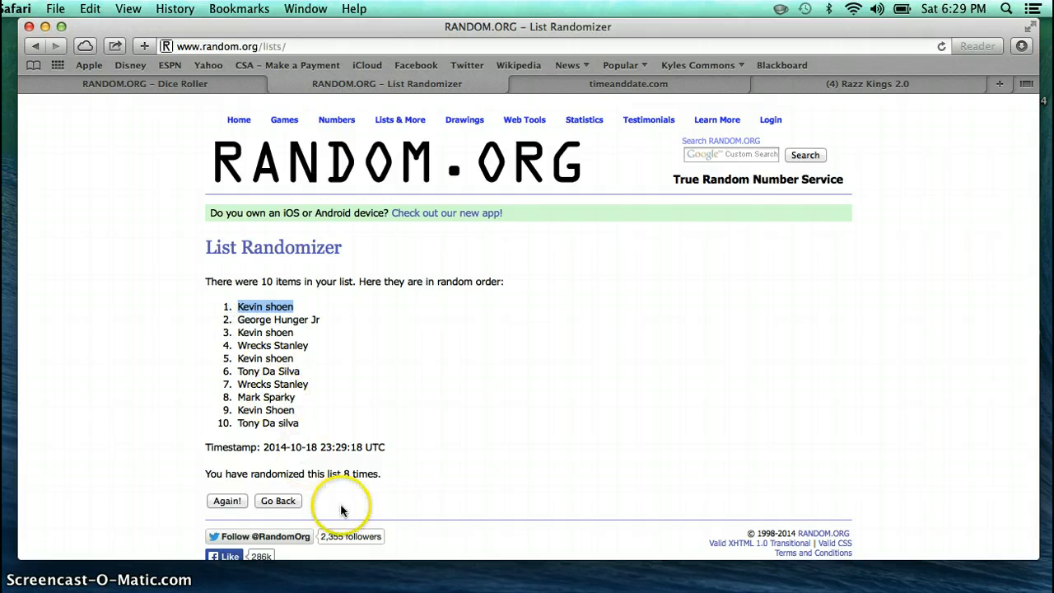